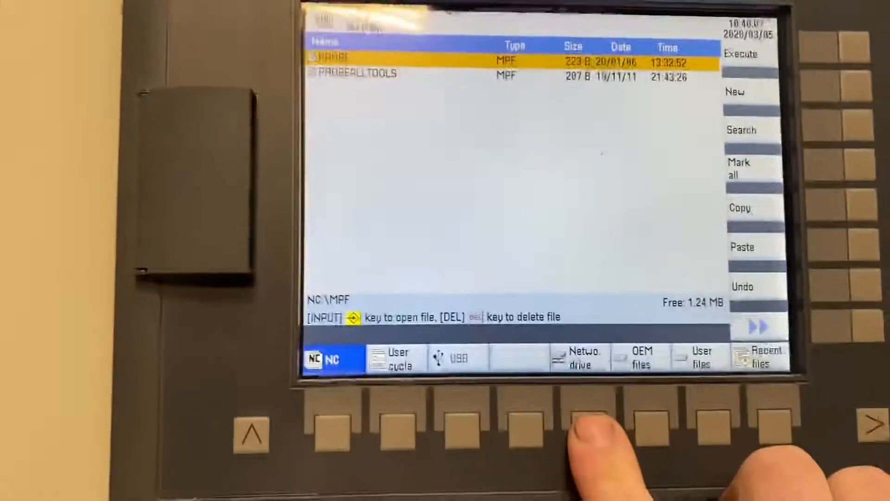
# Show the network drive's program folder listing via the Network drive softkey.
pyautogui.click(578, 357)
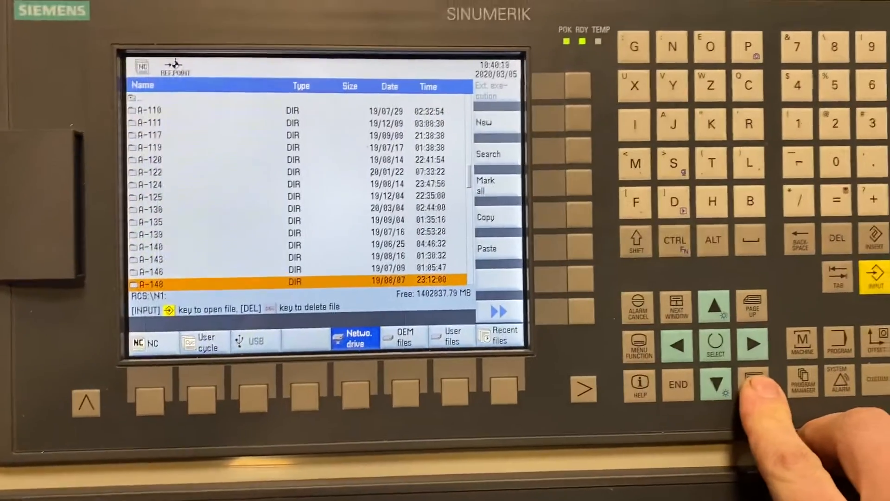
# Move the highlight down the network drive list to folder A-164.
pyautogui.click(714, 395)
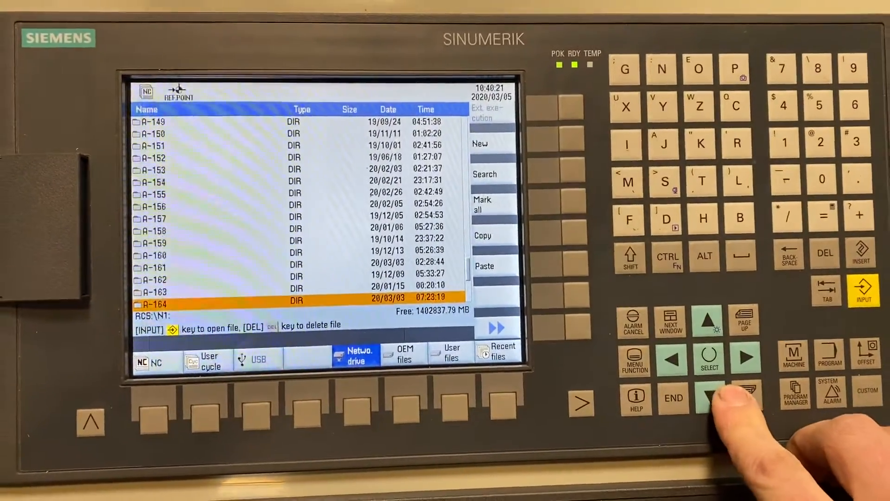